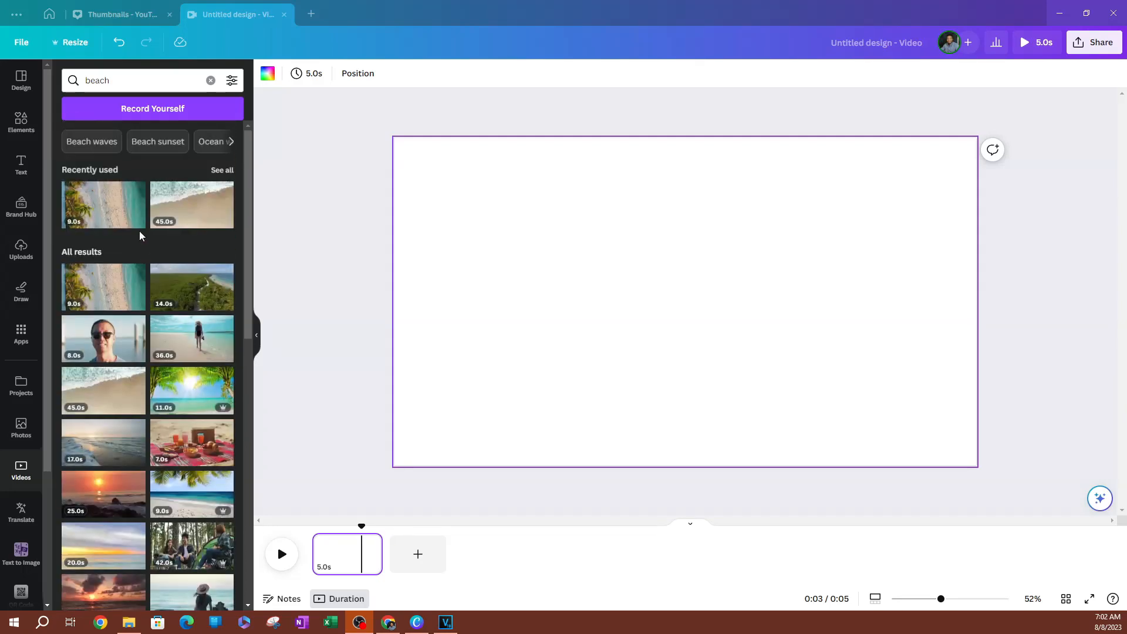
Step: Search the Videos panel for 'coffee' and add the woman drinking coffee clip
{"action": "left_click", "coordinate": [137, 80]}
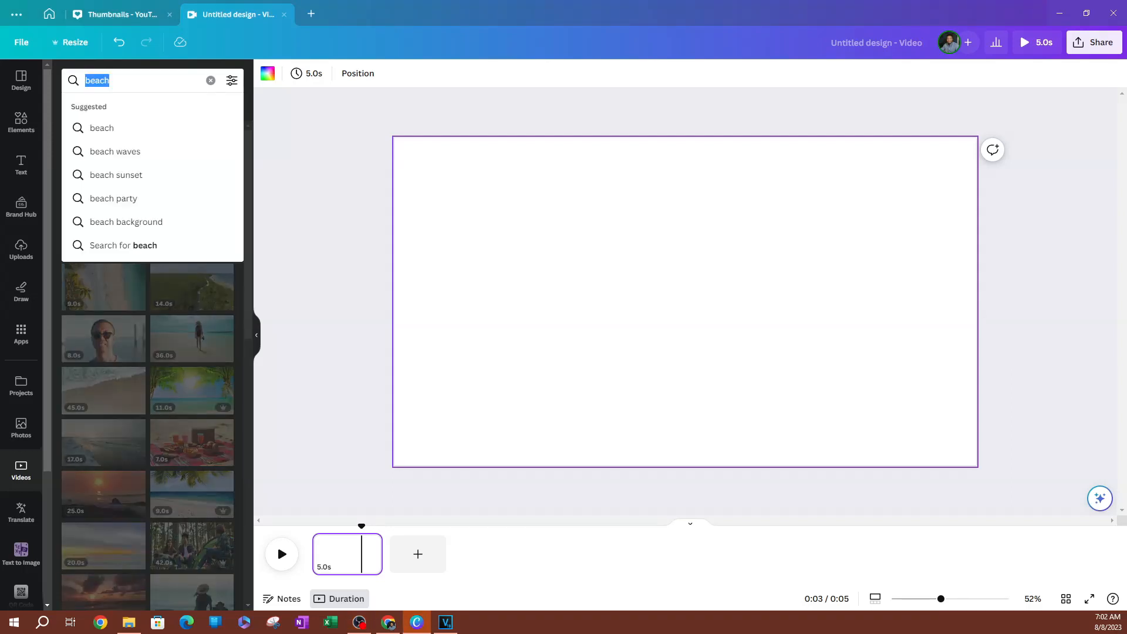
{"action": "type", "text": "cofee"}
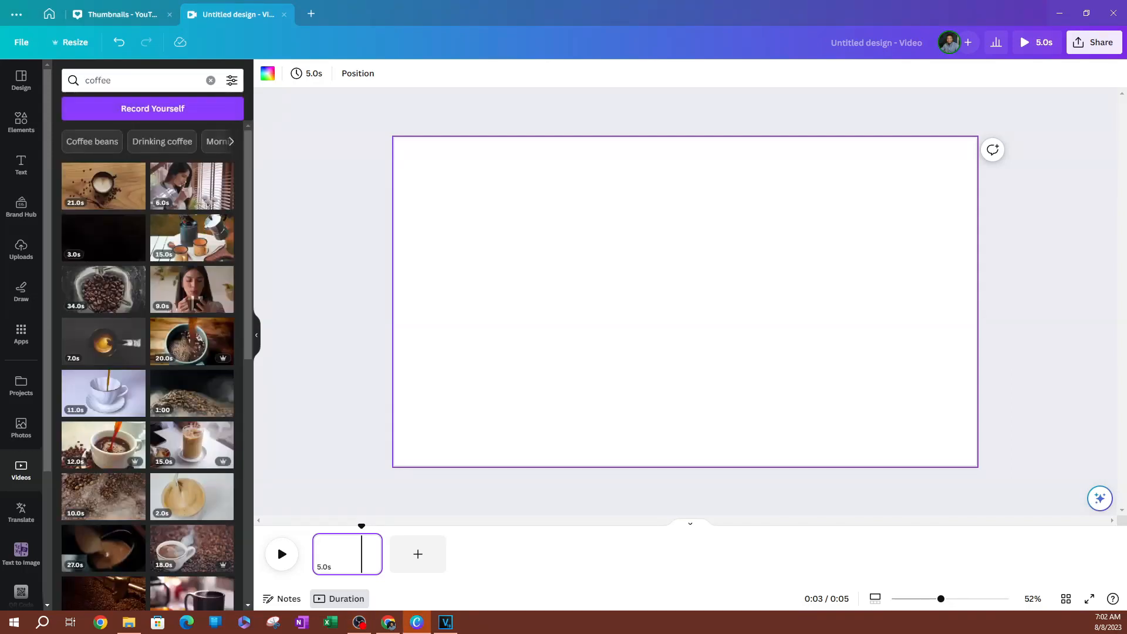
{"action": "mouse_move", "coordinate": [192, 187]}
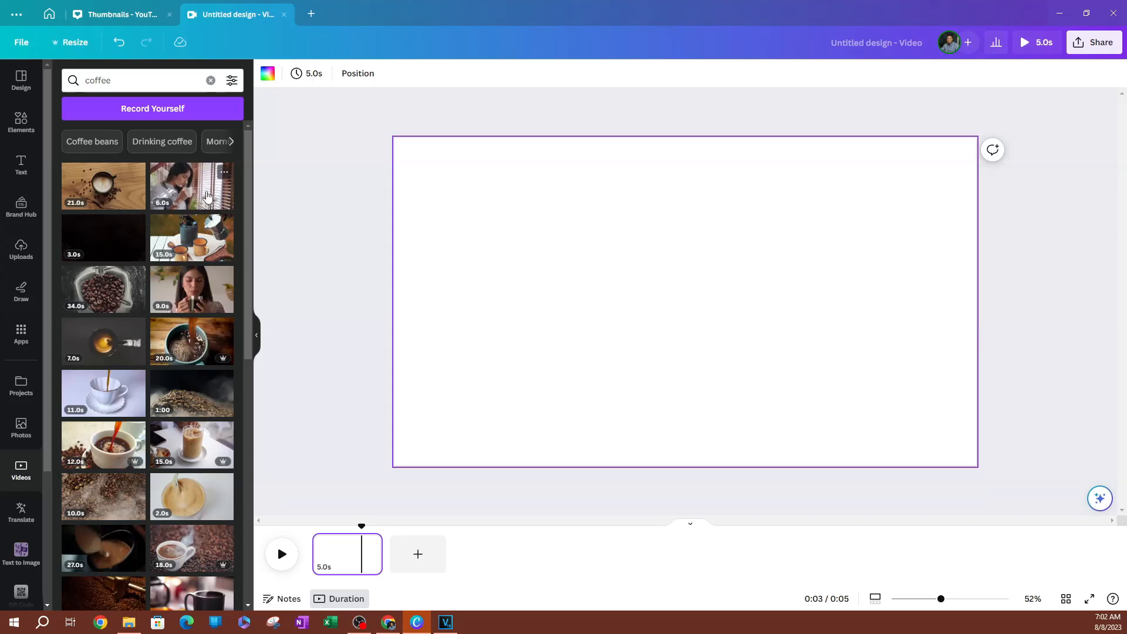
{"action": "mouse_move", "coordinate": [201, 289]}
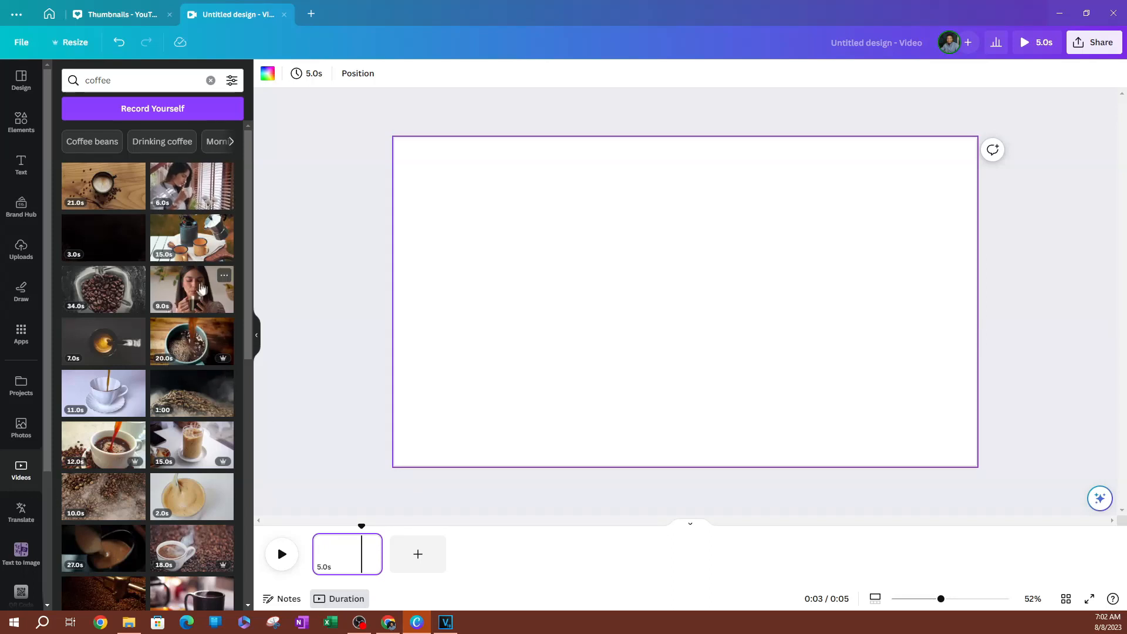
{"action": "left_click", "coordinate": [192, 289]}
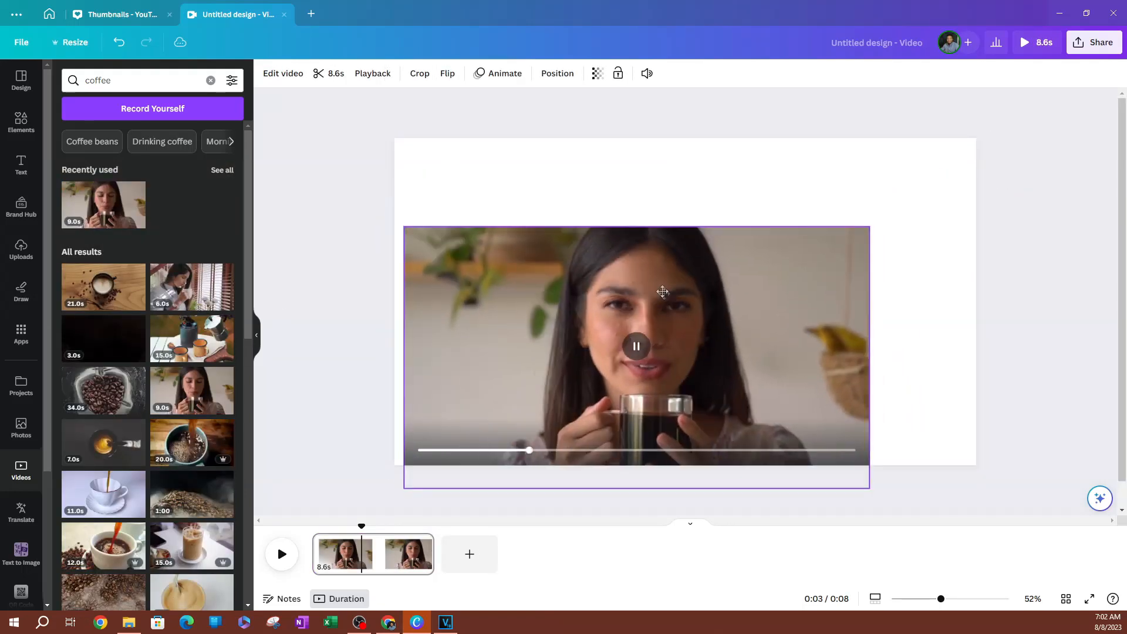
Step: Set the woman drinking coffee clip as the full-page background
{"action": "left_click", "coordinate": [635, 349]}
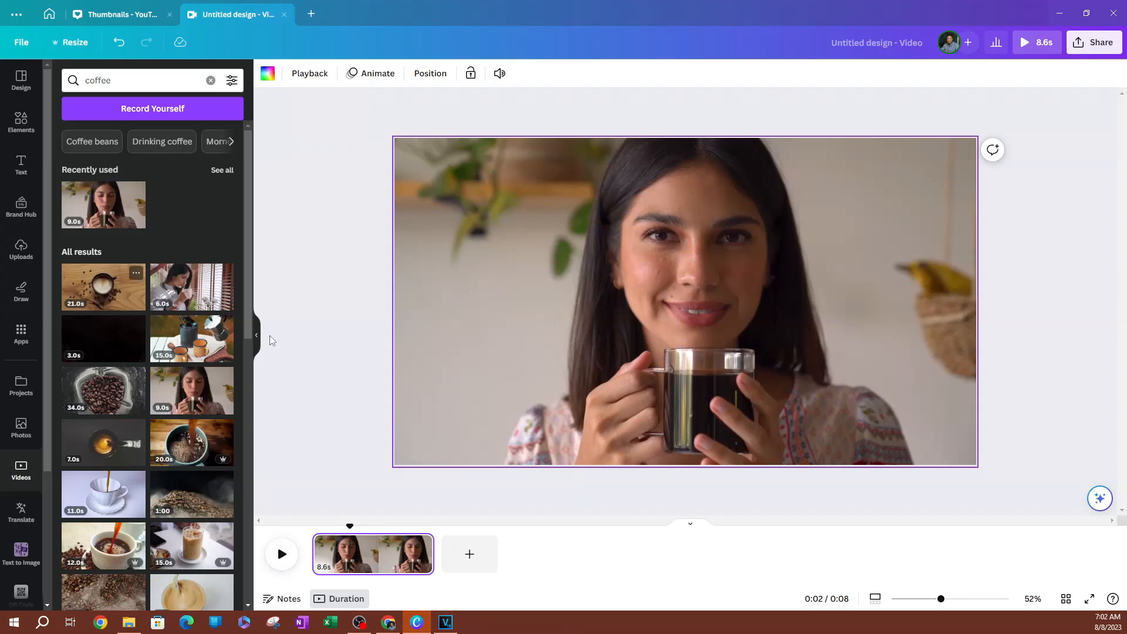
{"action": "mouse_move", "coordinate": [349, 529]}
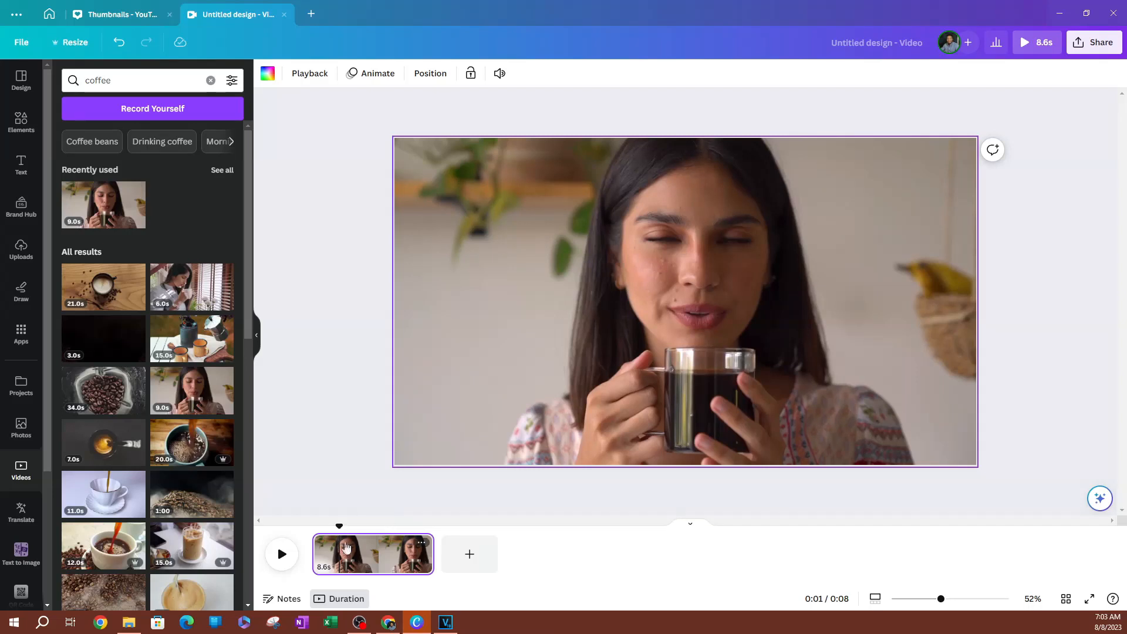
{"action": "mouse_move", "coordinate": [342, 557]}
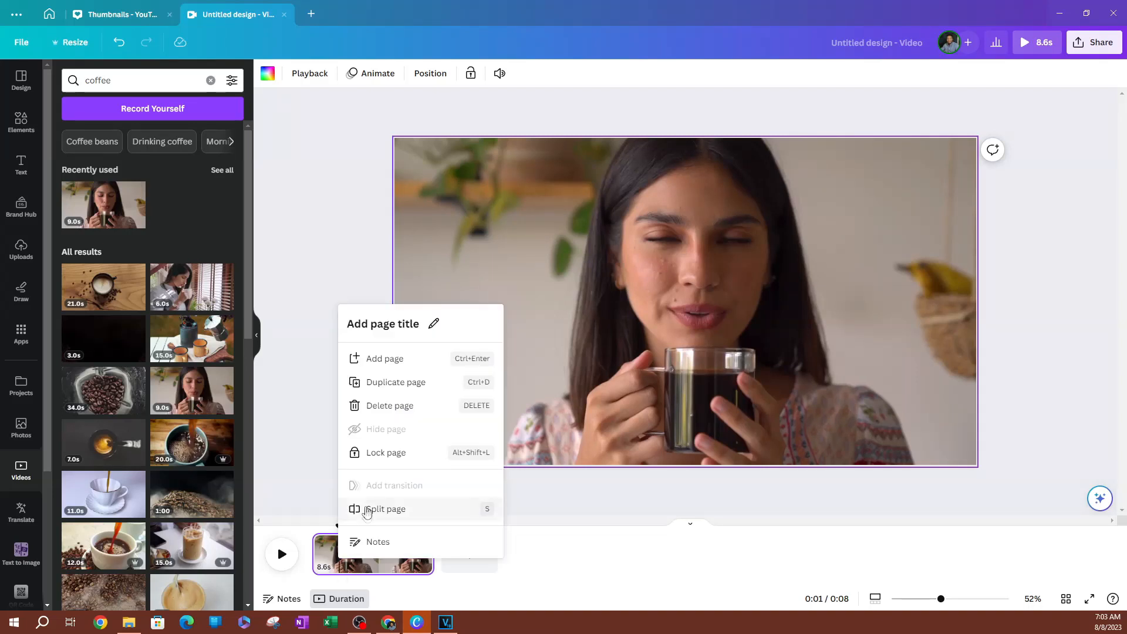
Step: Split the page at the playhead, then split the second page again
{"action": "left_click", "coordinate": [385, 509]}
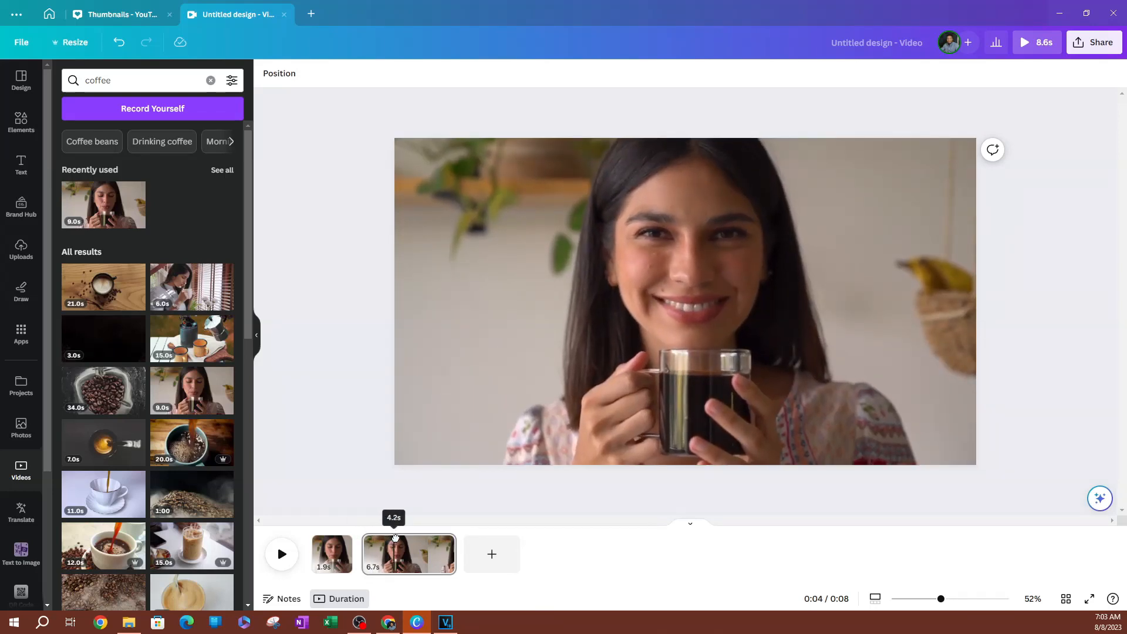
{"action": "right_click", "coordinate": [407, 553]}
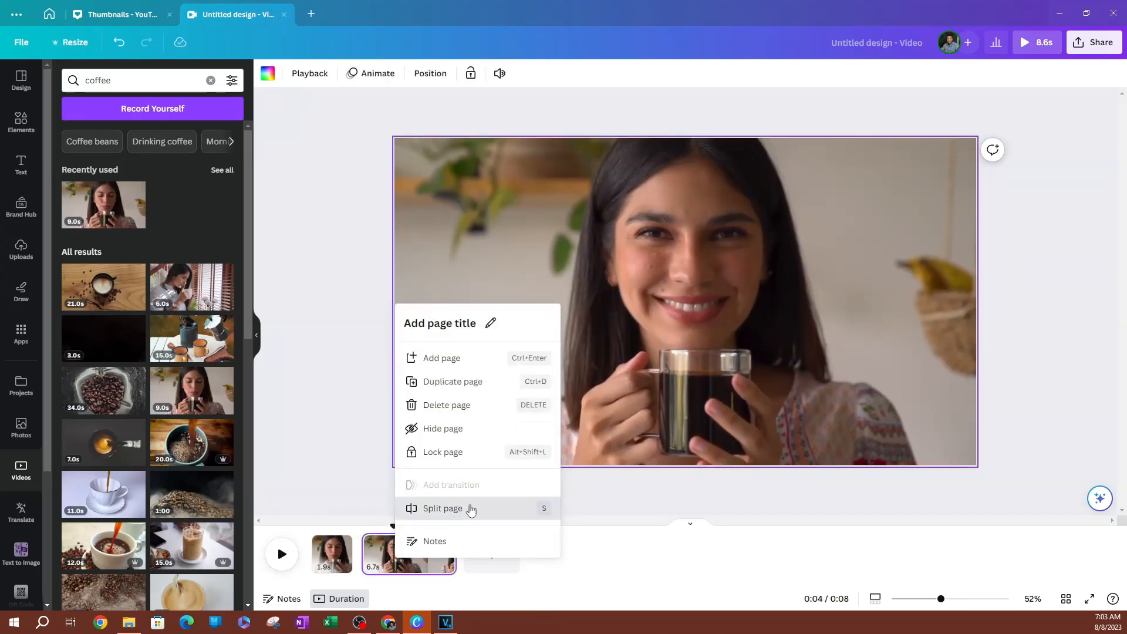
{"action": "left_click", "coordinate": [442, 508]}
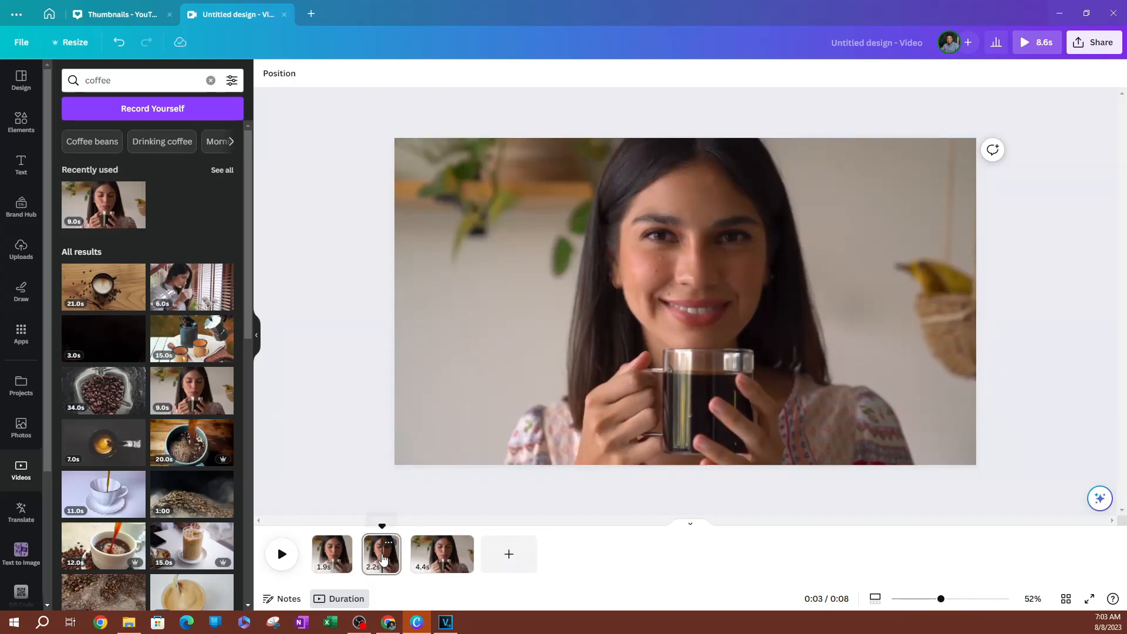
Step: Search videos for 'coffee beans' and browse the uploaded videos
{"action": "left_click", "coordinate": [136, 80]}
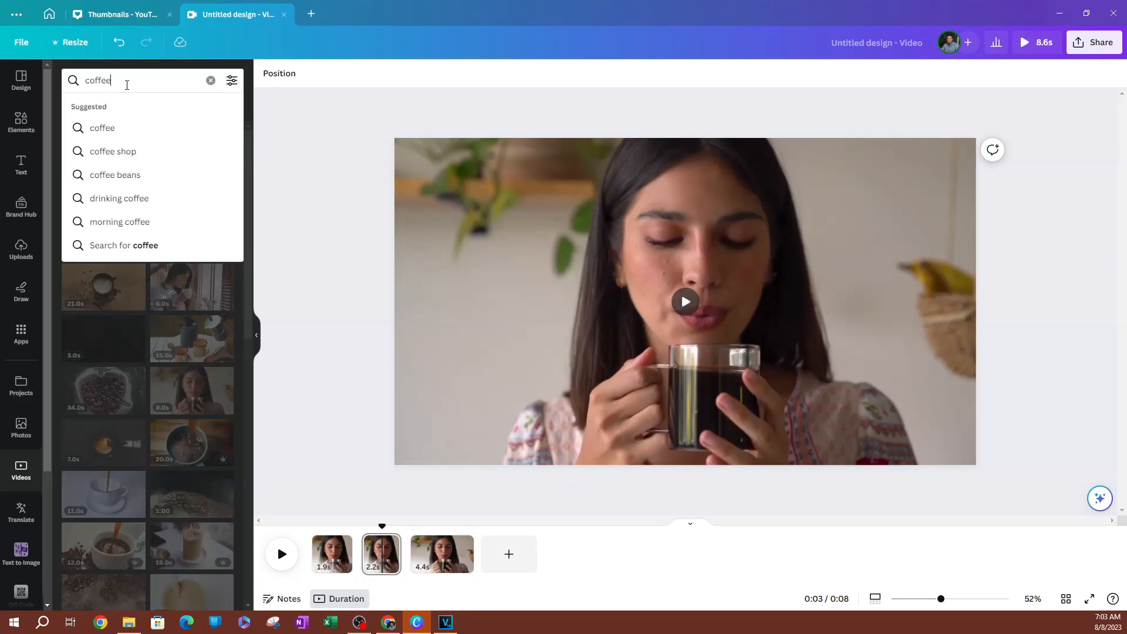
{"action": "type", "text": "beans"}
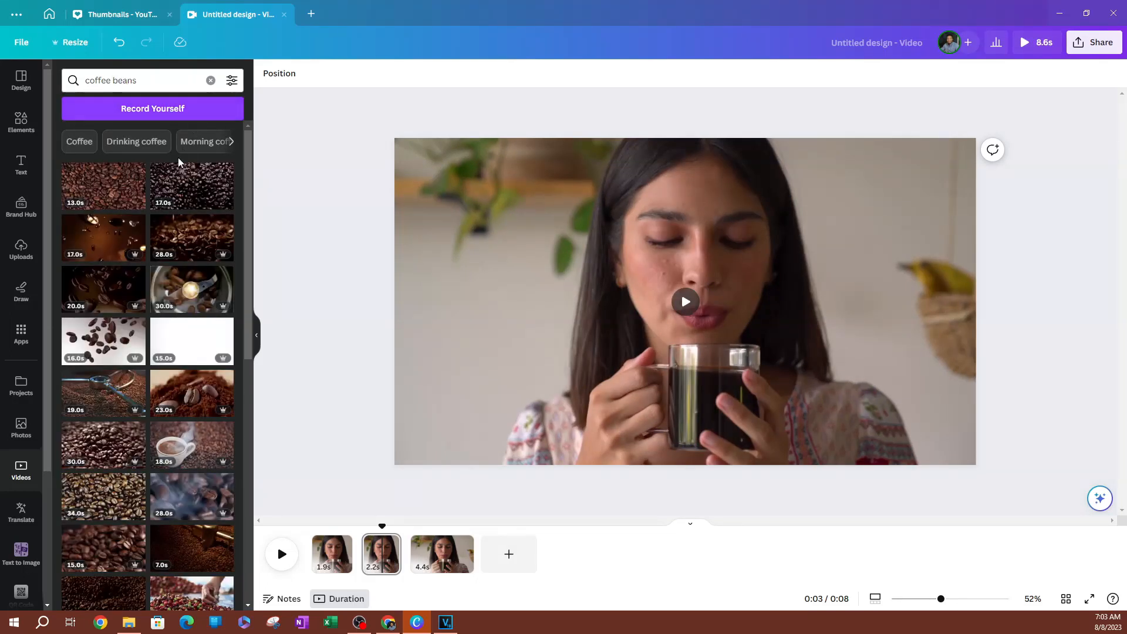
{"action": "mouse_move", "coordinate": [98, 386]}
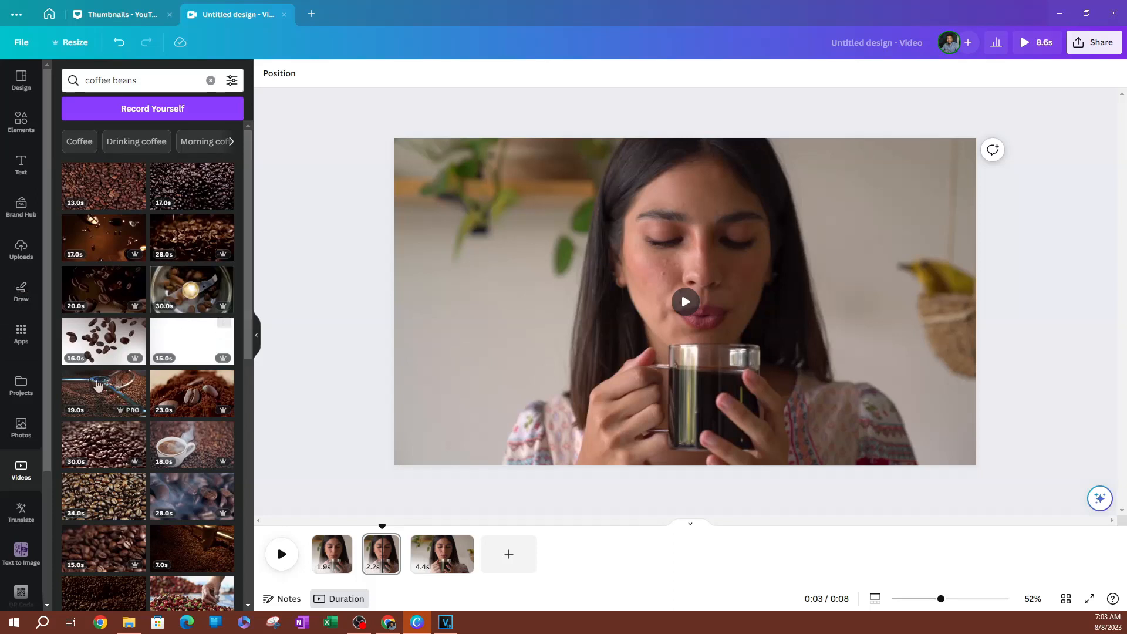
{"action": "left_click", "coordinate": [21, 249]}
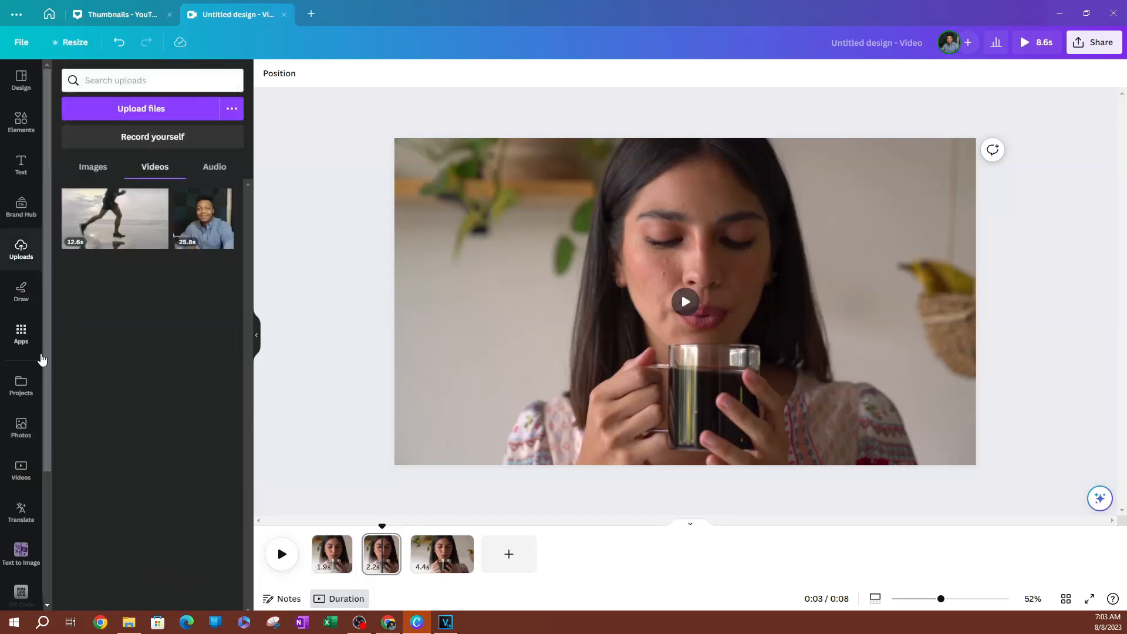
{"action": "mouse_move", "coordinate": [343, 496]}
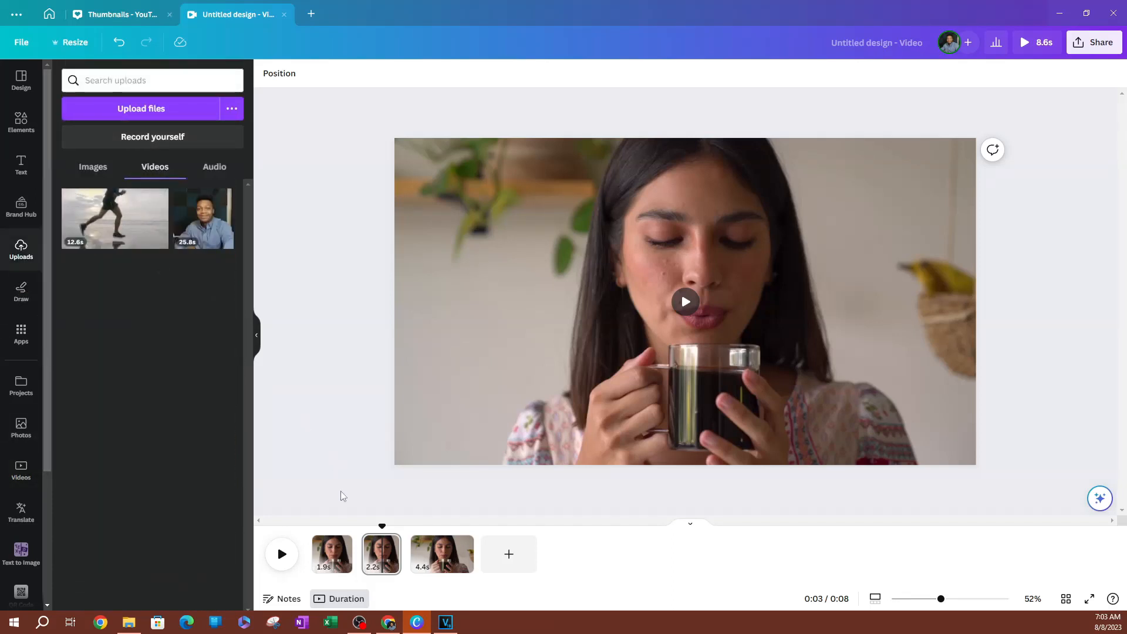
{"action": "mouse_move", "coordinate": [21, 428]}
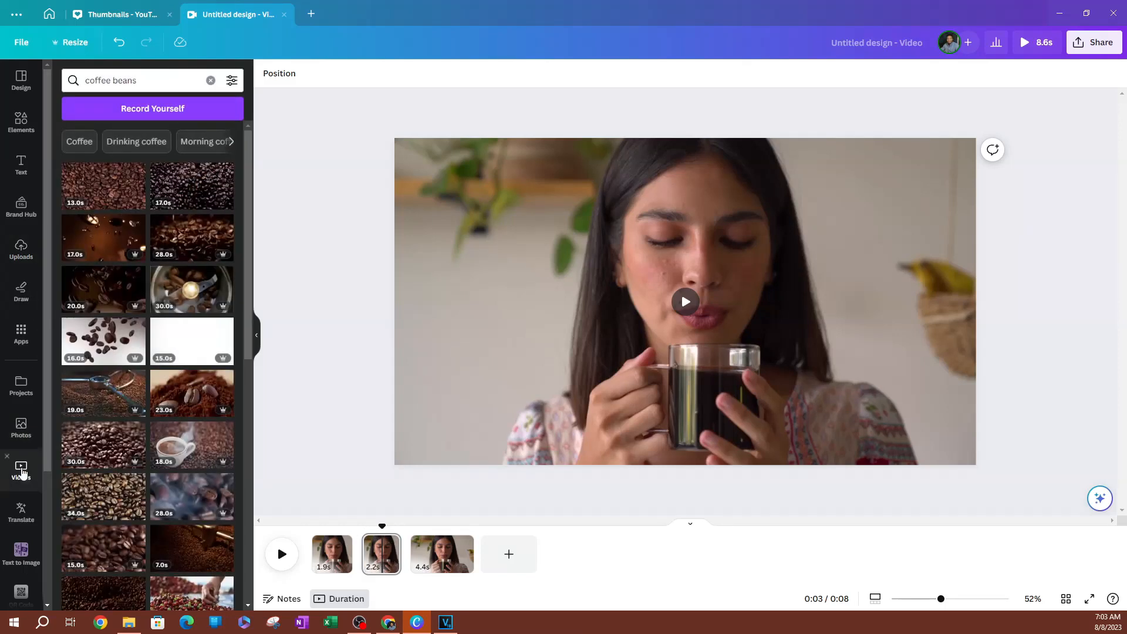
{"action": "mouse_move", "coordinate": [176, 302]}
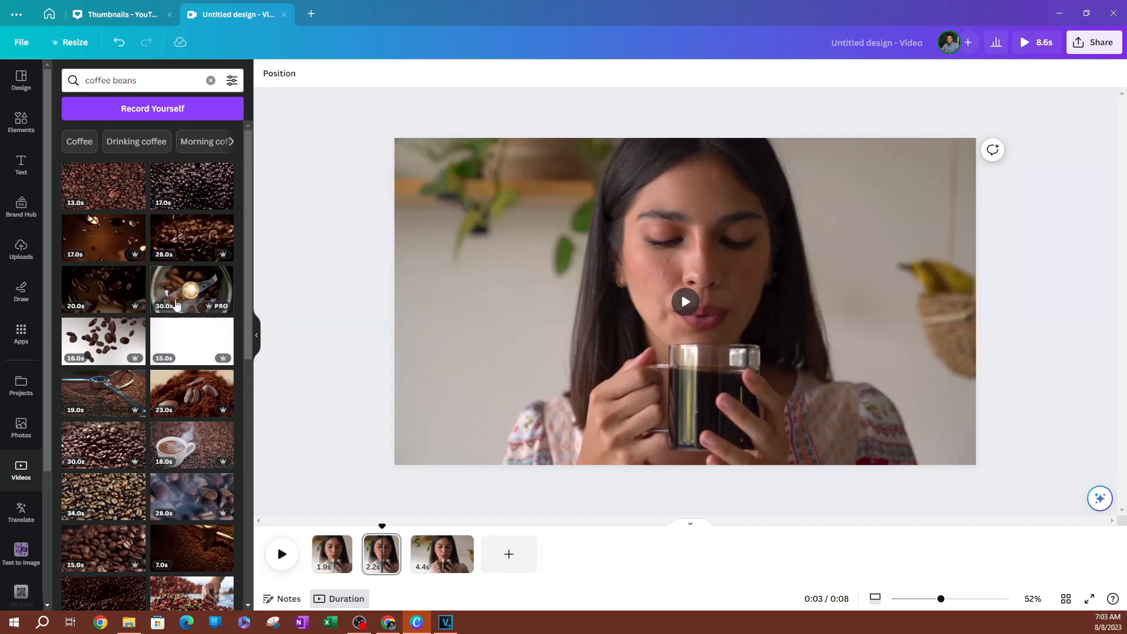
{"action": "mouse_move", "coordinate": [133, 423]}
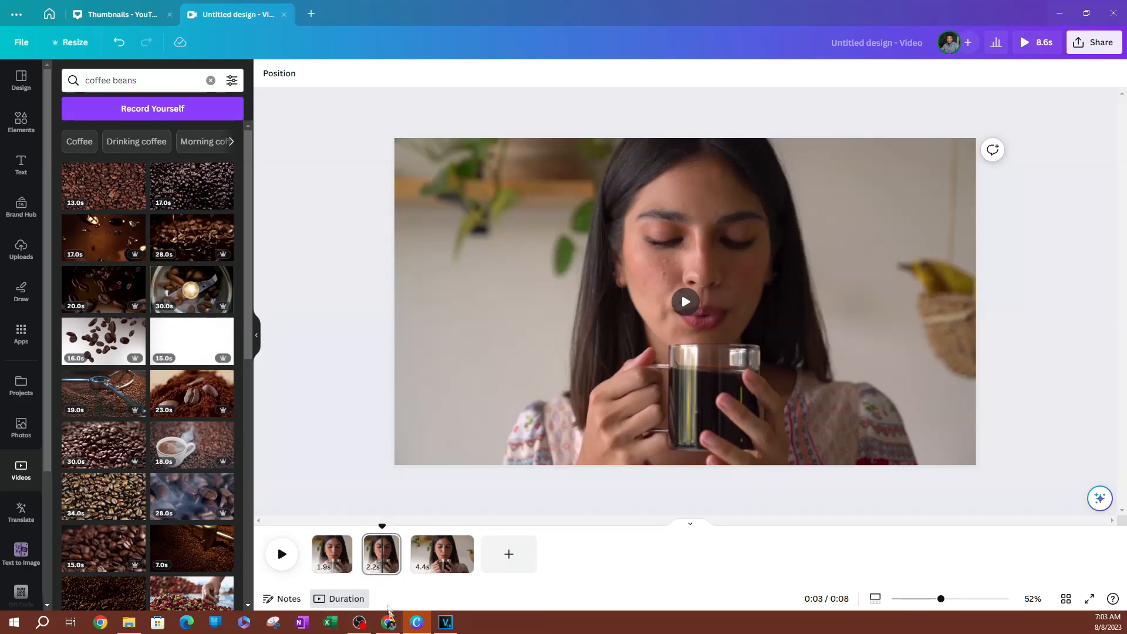
{"action": "mouse_move", "coordinate": [182, 250]}
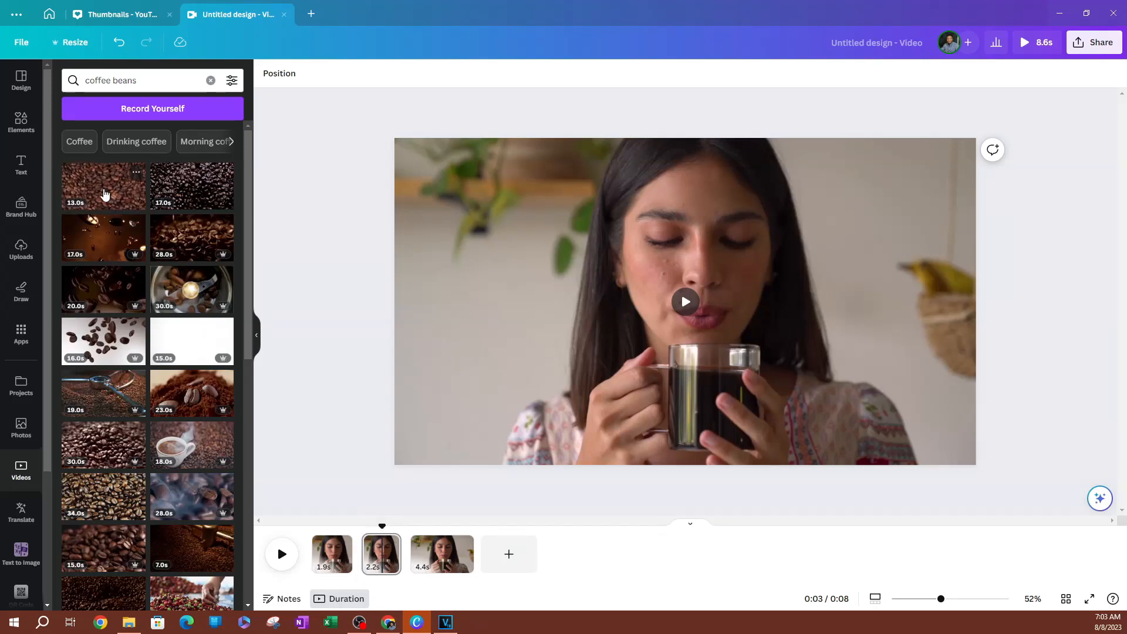
{"action": "mouse_move", "coordinate": [75, 212]}
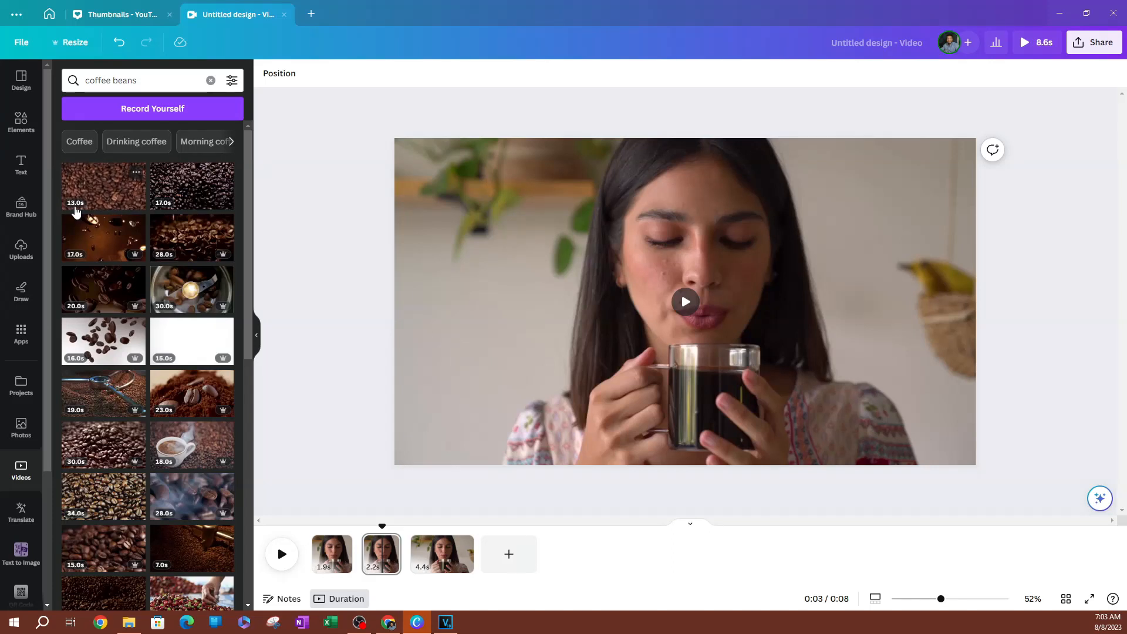
{"action": "mouse_move", "coordinate": [380, 554]}
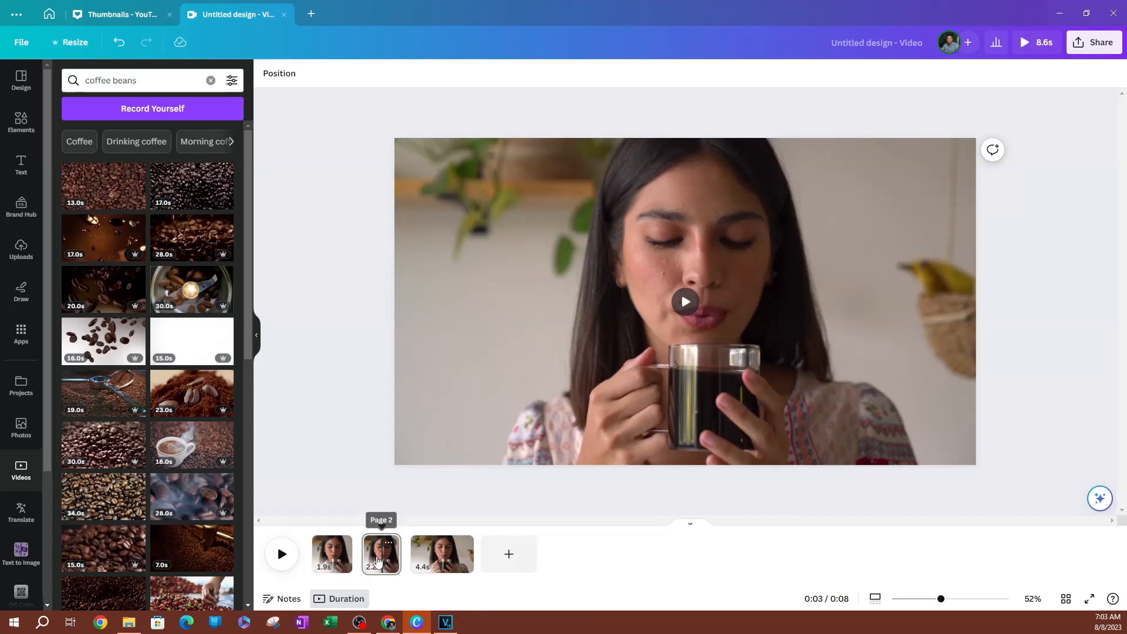
Step: Add the 13.0s coffee beans clip to page 2 and trim it to 2.1s
{"action": "left_click", "coordinate": [682, 301]}
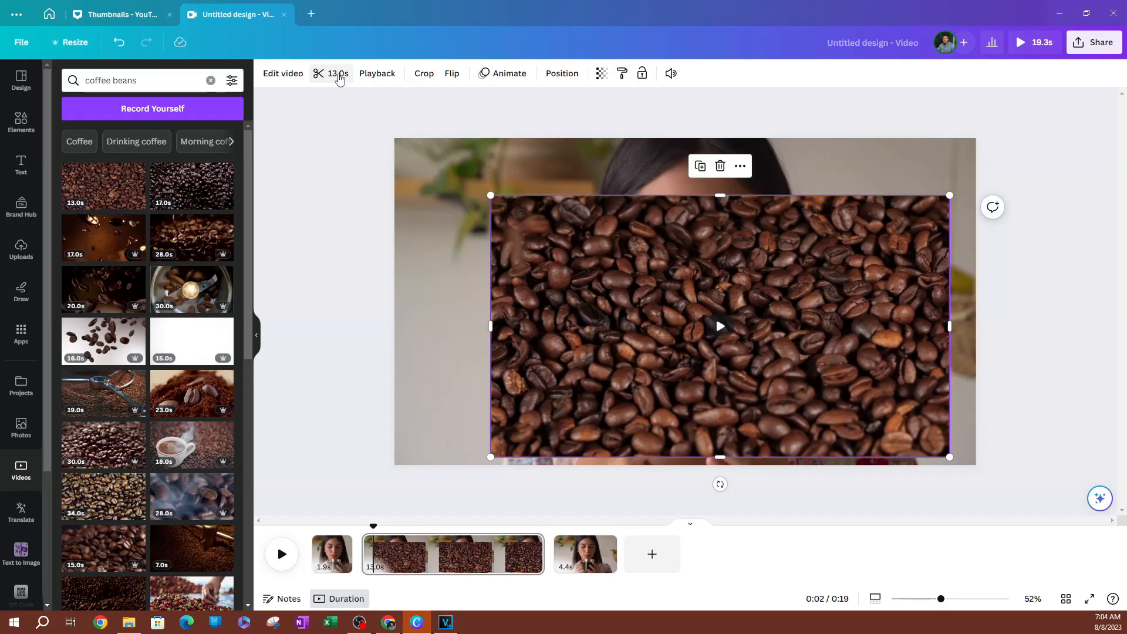
{"action": "left_click", "coordinate": [335, 72]}
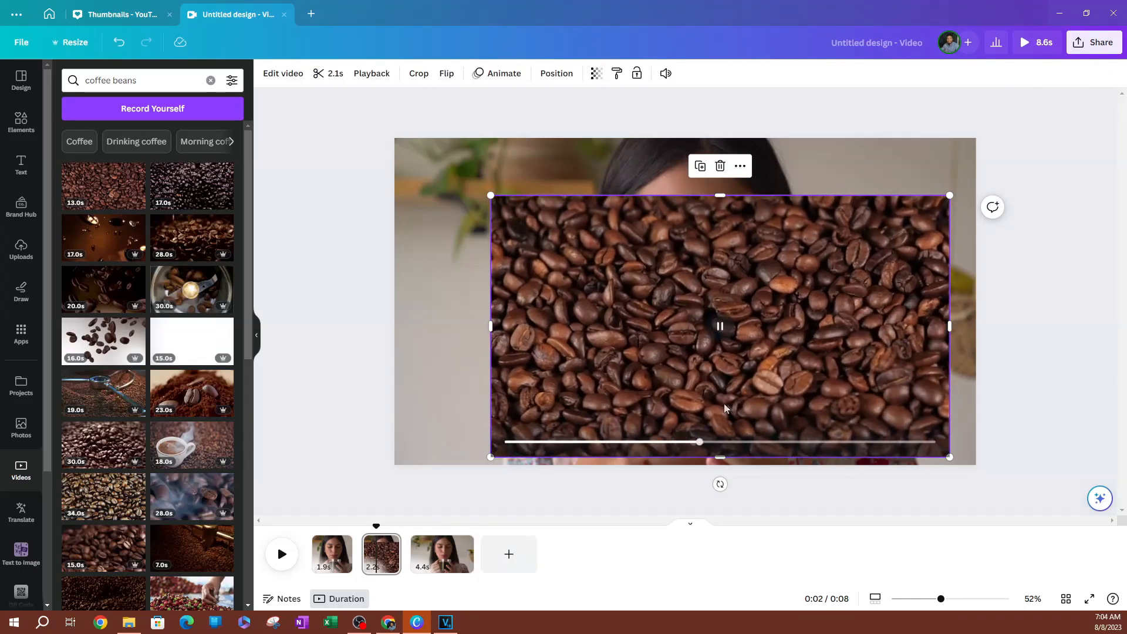
Step: Enlarge the coffee beans clip to fill page 2, then select page 2
{"action": "left_click", "coordinate": [720, 326]}
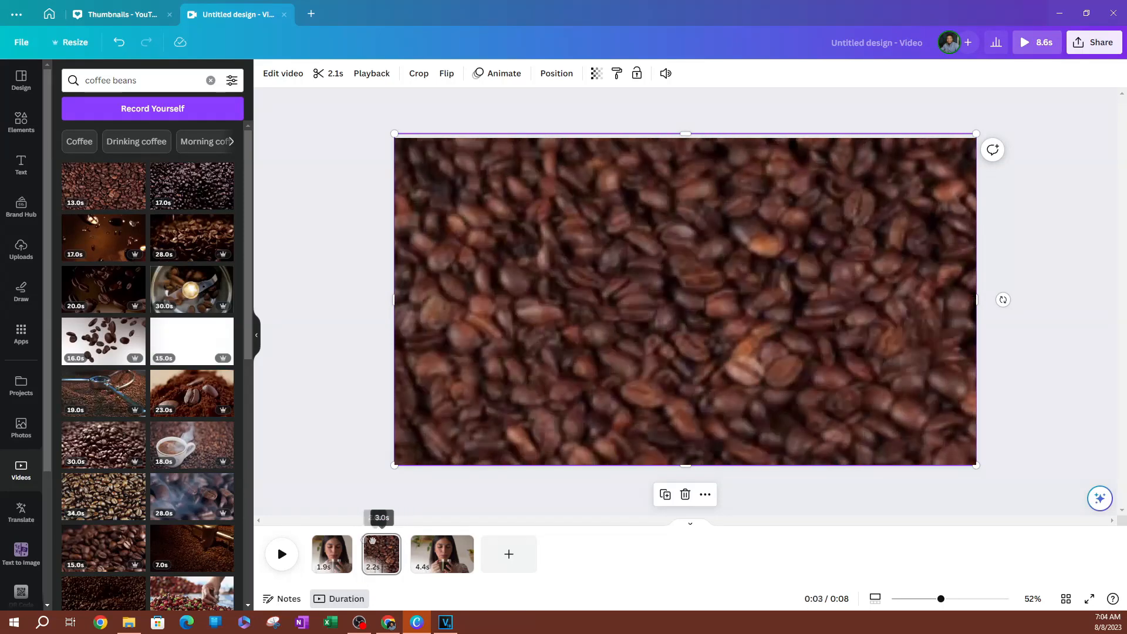
{"action": "left_click", "coordinate": [281, 554]}
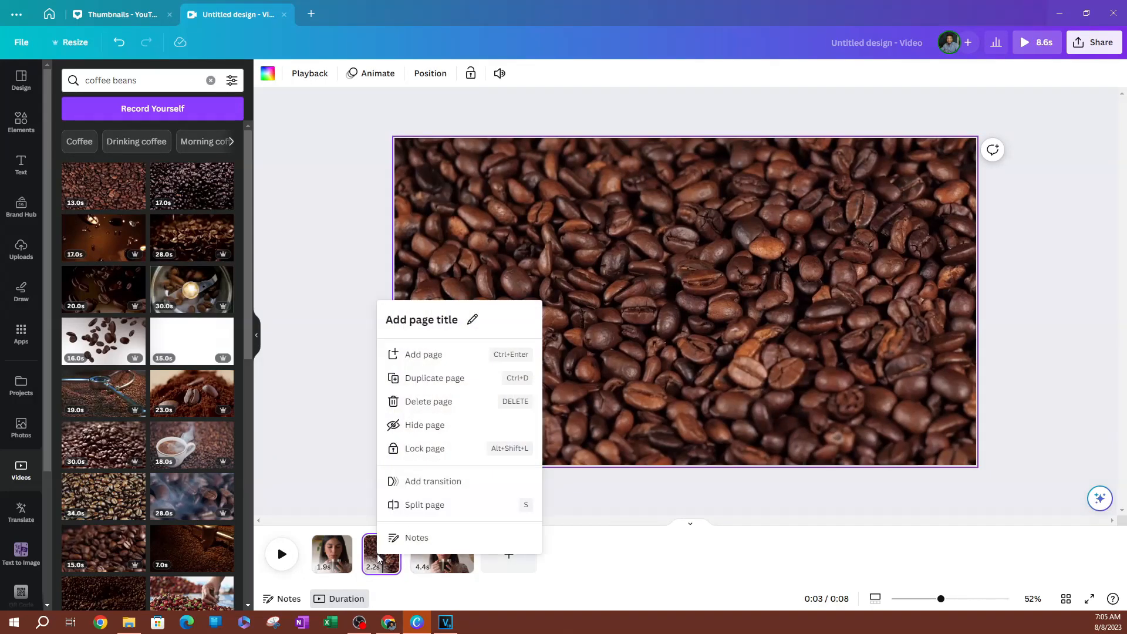
{"action": "mouse_move", "coordinate": [431, 505]}
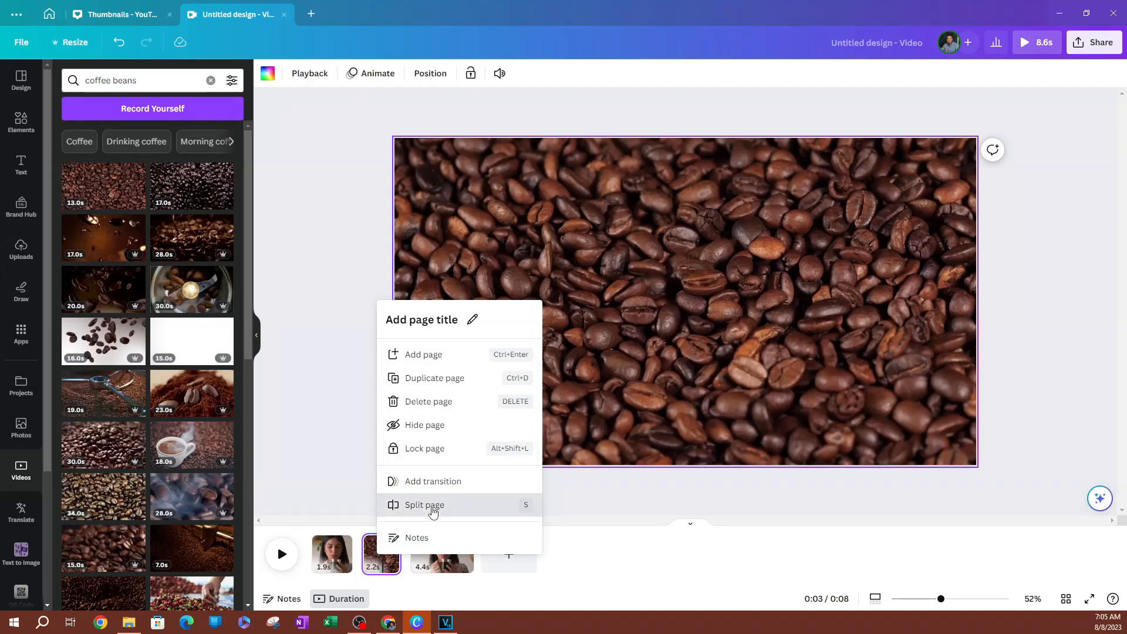
Step: Split page 2 and remove the beans clip from the new 1.0s page 3
{"action": "left_click", "coordinate": [424, 505]}
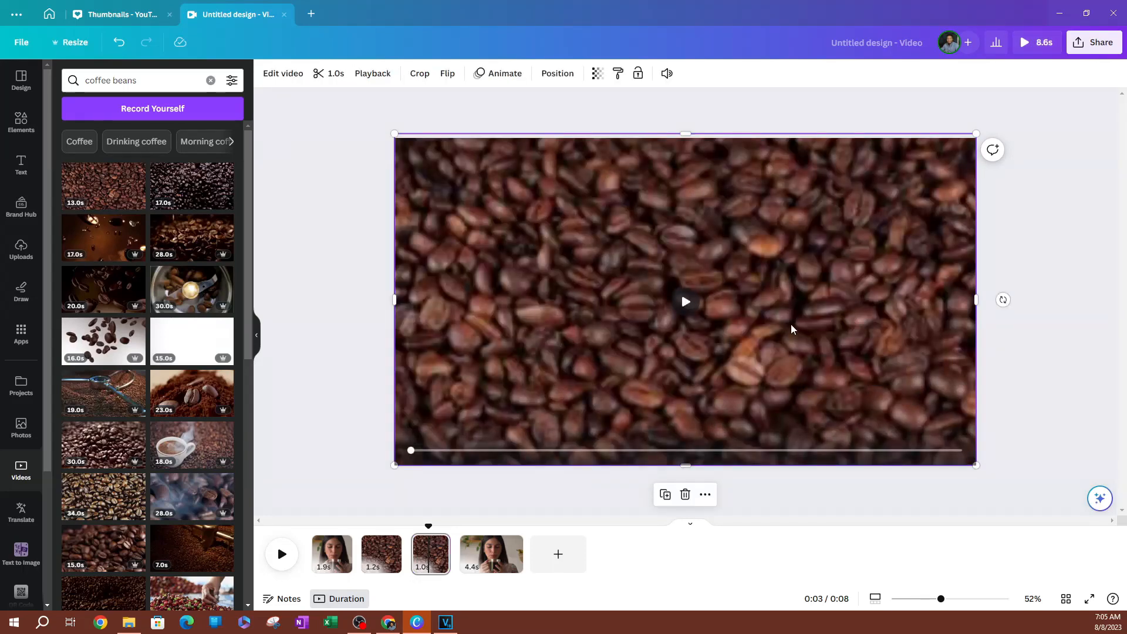
{"action": "right_click", "coordinate": [791, 330]}
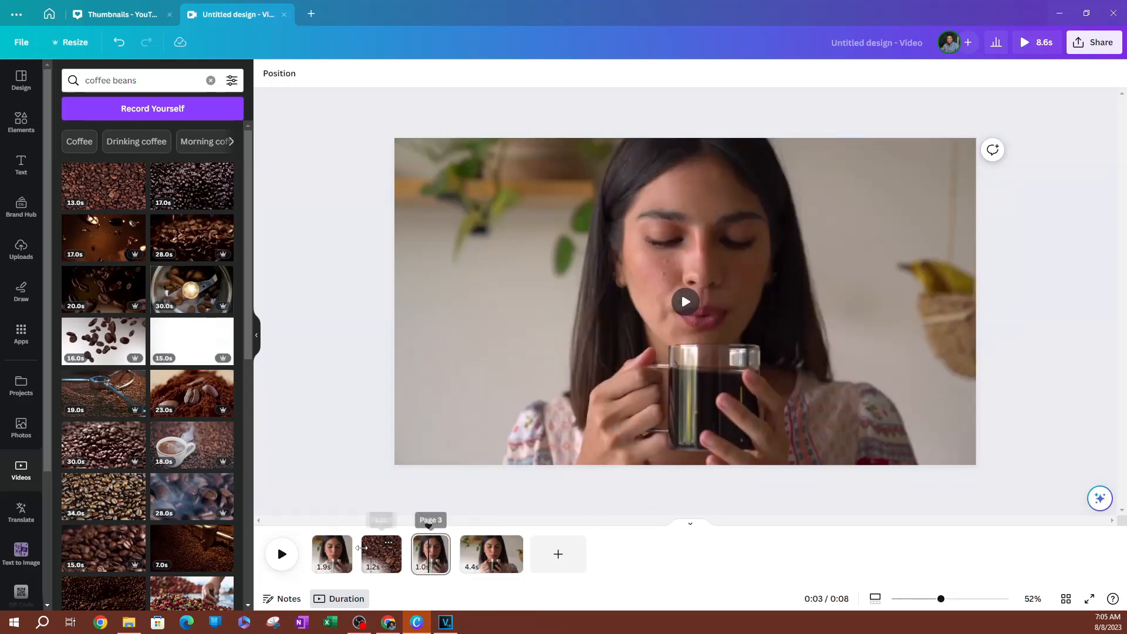
{"action": "mouse_move", "coordinate": [381, 554]}
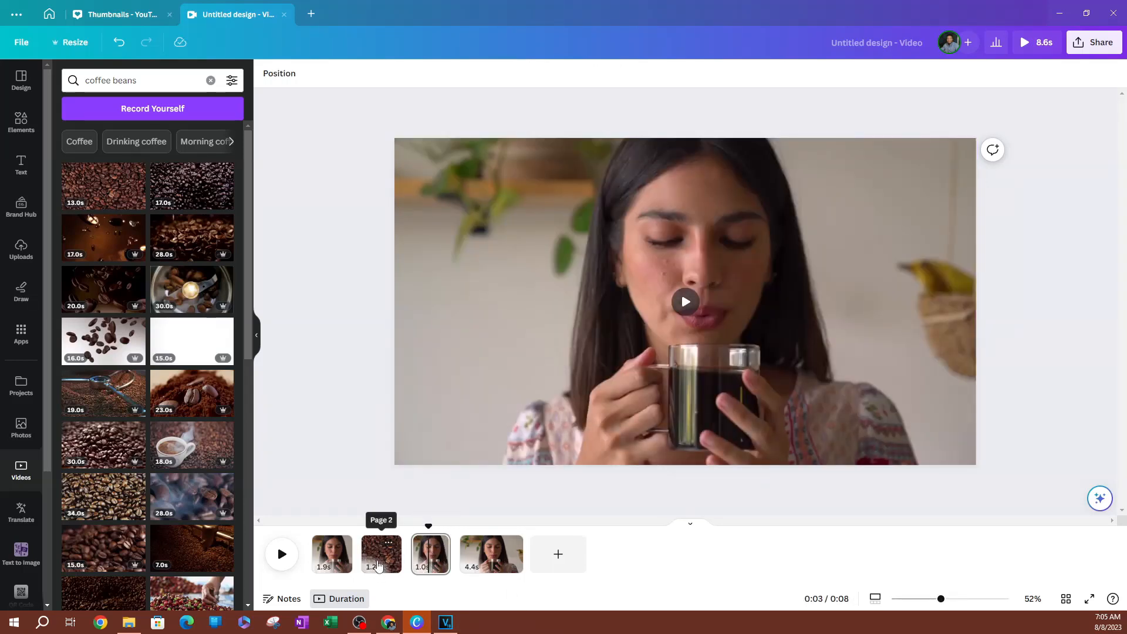
{"action": "left_click", "coordinate": [381, 554]}
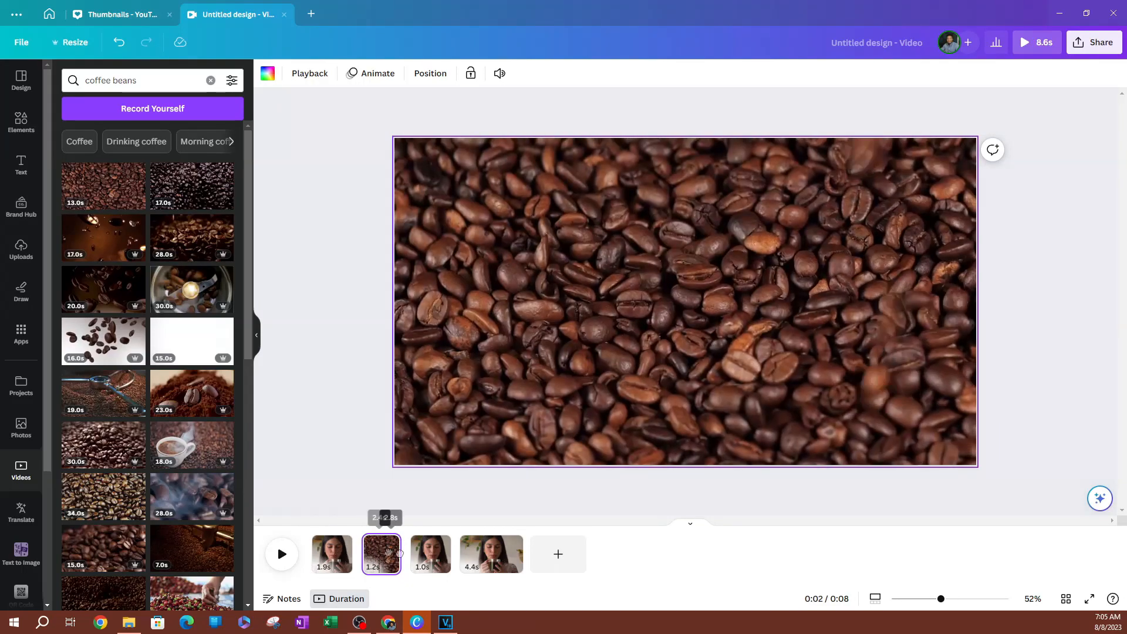
Step: Shrink the coffee beans clip on page 2 into the bottom-left corner
{"action": "left_click", "coordinate": [281, 555]}
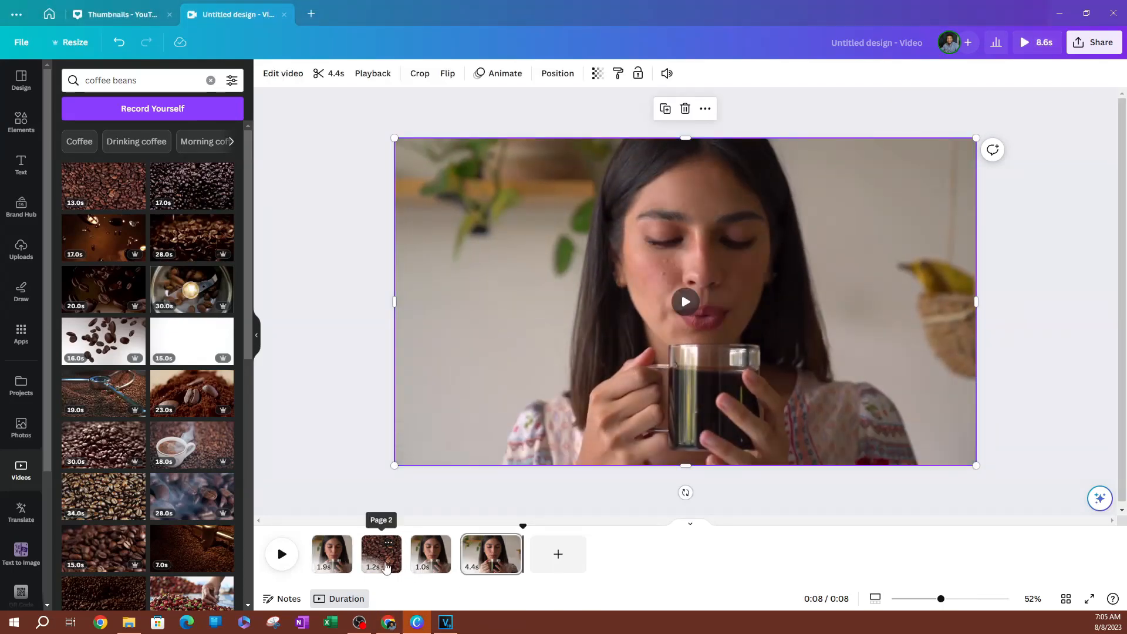
{"action": "left_click", "coordinate": [382, 554]}
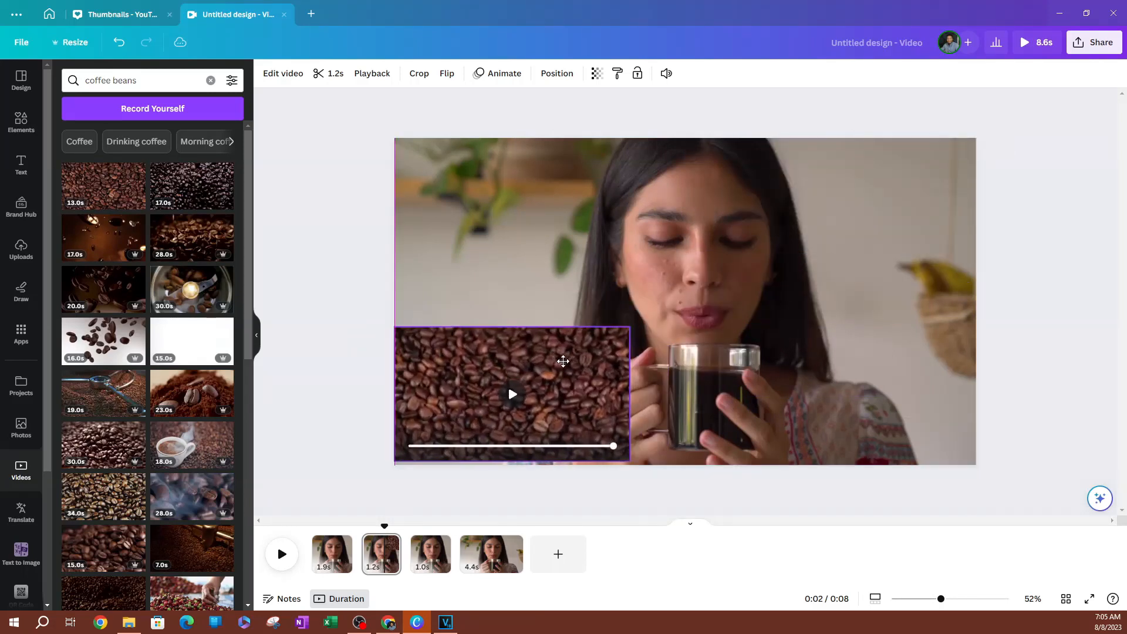
{"action": "left_click", "coordinate": [512, 393]}
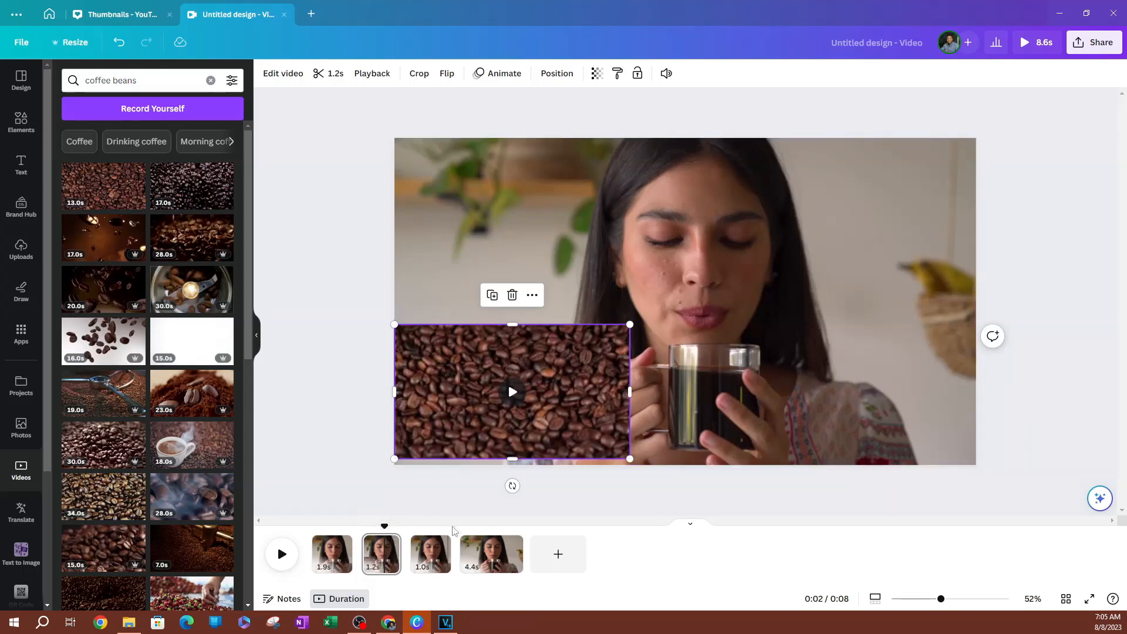
{"action": "mouse_move", "coordinate": [423, 491]}
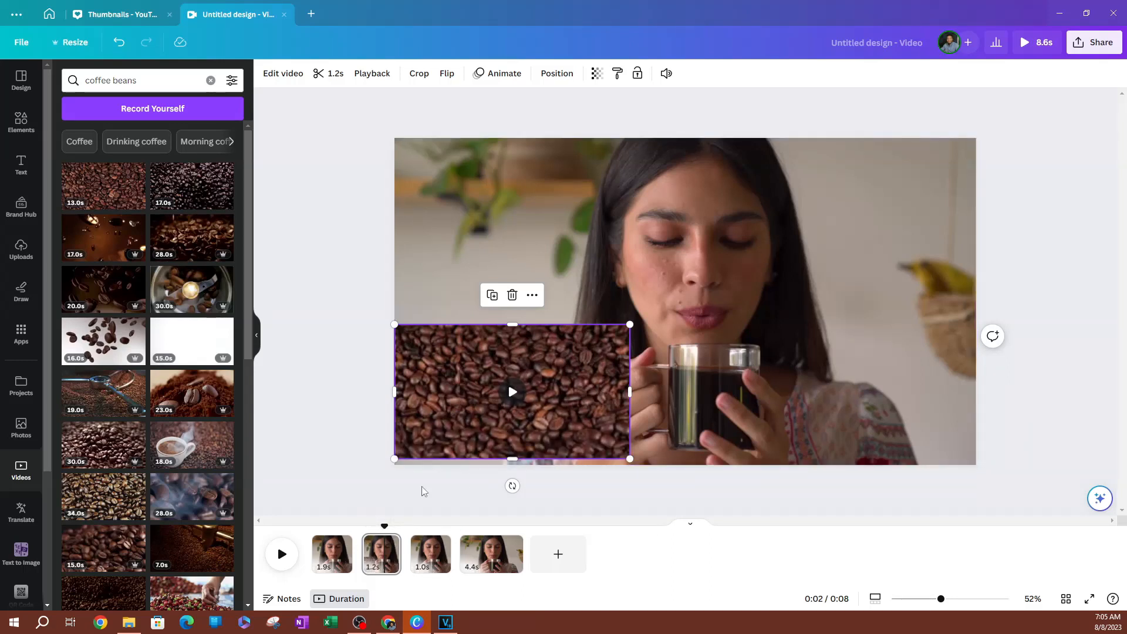